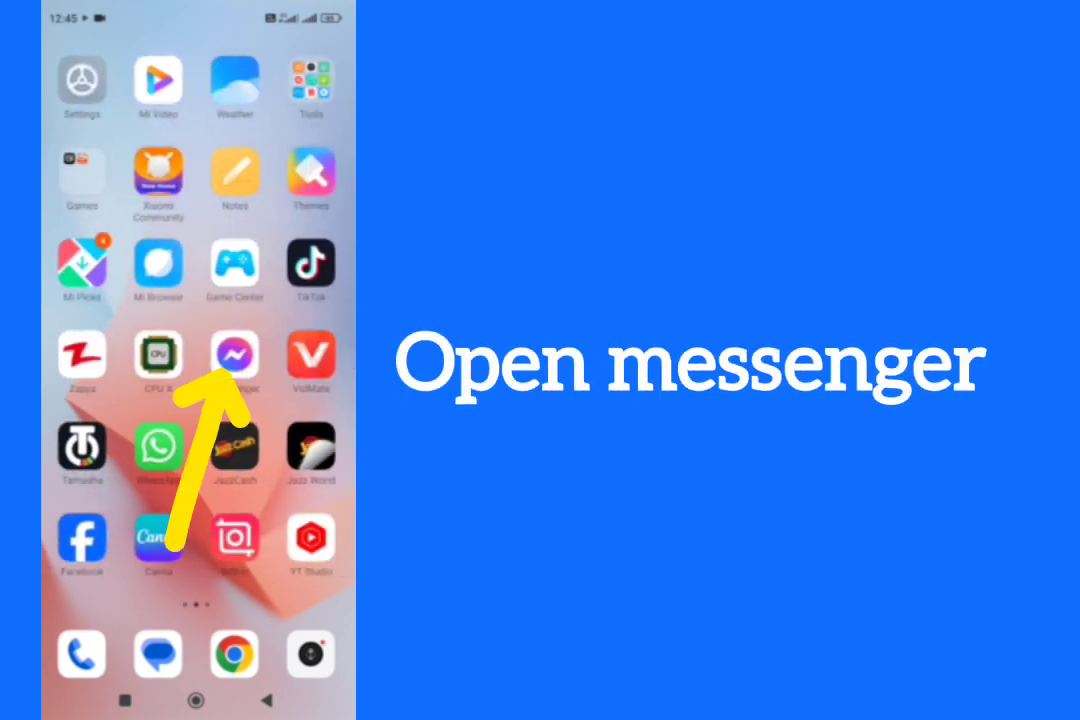
Step: Reach the Messenger account settings page with Privacy & safety in view
{"action": "left_click", "coordinate": [236, 356]}
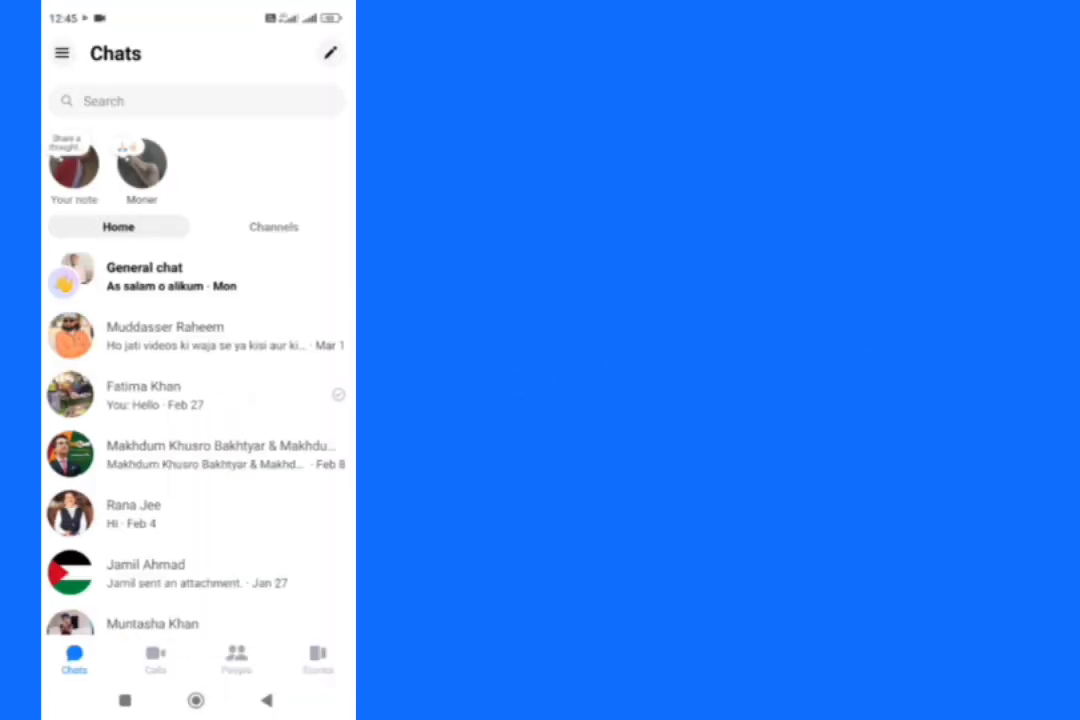
{"action": "left_click", "coordinate": [64, 52]}
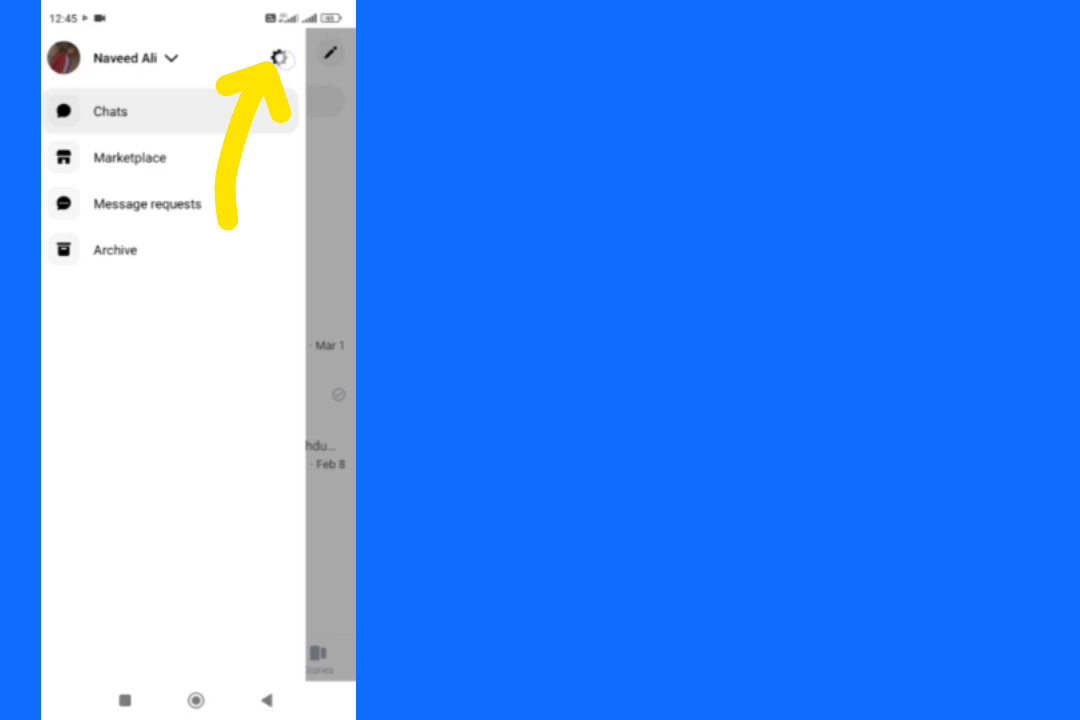
{"action": "left_click", "coordinate": [282, 56]}
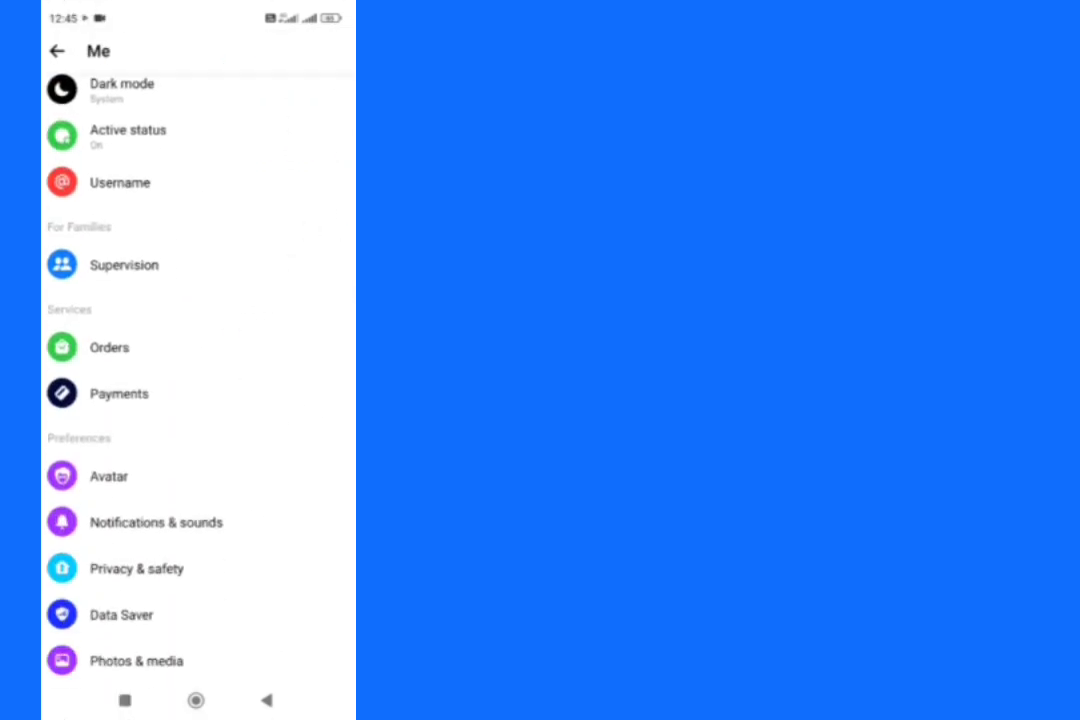
{"action": "scroll", "scroll_direction": "down", "scroll_amount": 3}
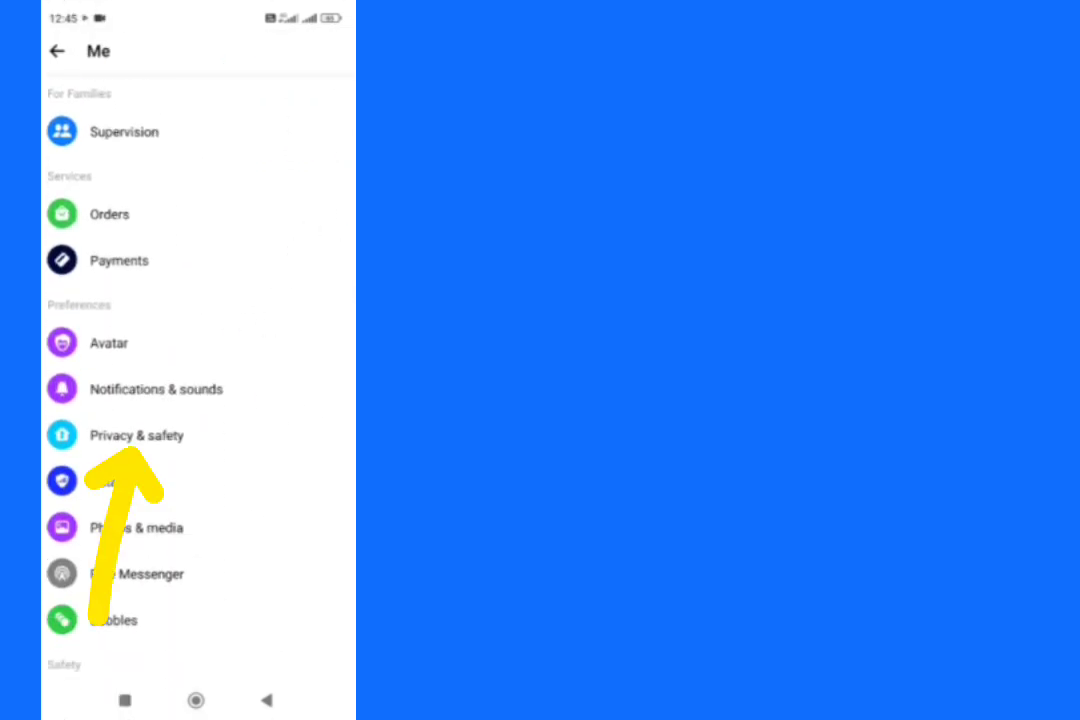
Step: Switch off the device or key change security alerts under End-to-end encrypted chats
{"action": "left_click", "coordinate": [136, 436]}
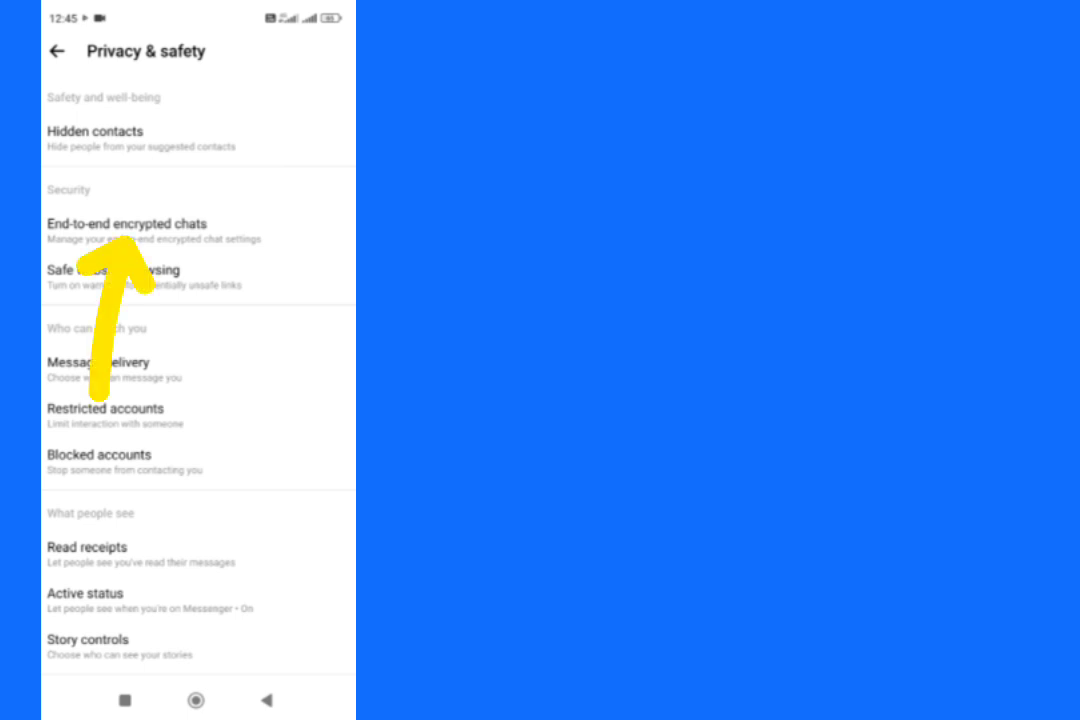
{"action": "left_click", "coordinate": [128, 224]}
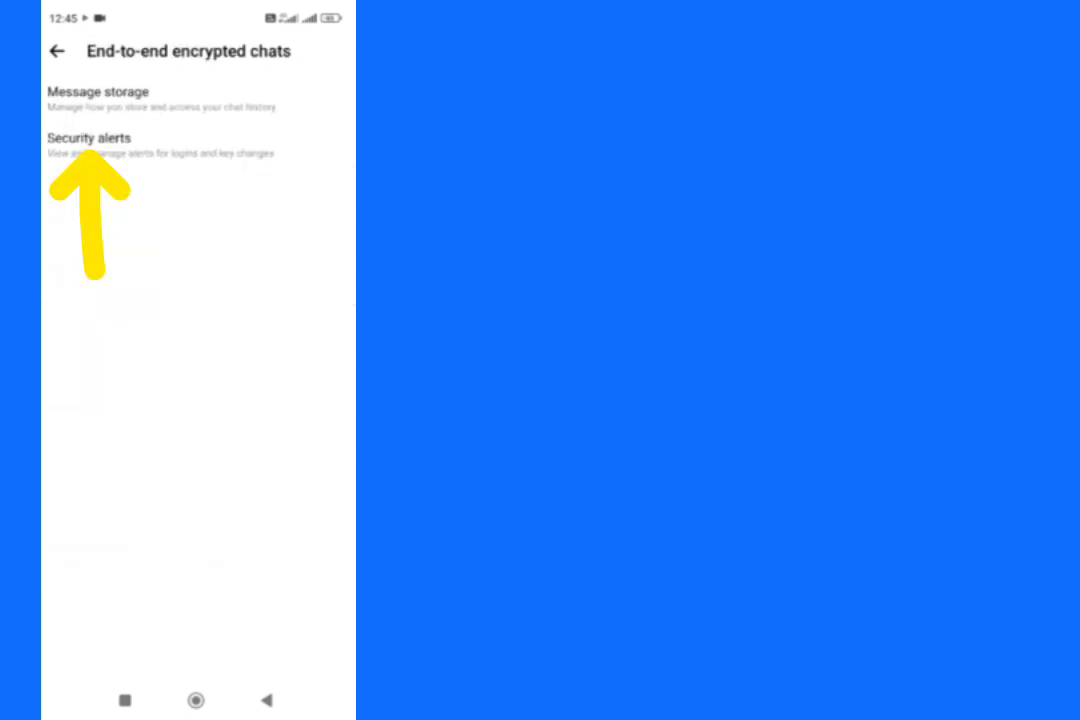
{"action": "left_click", "coordinate": [90, 136]}
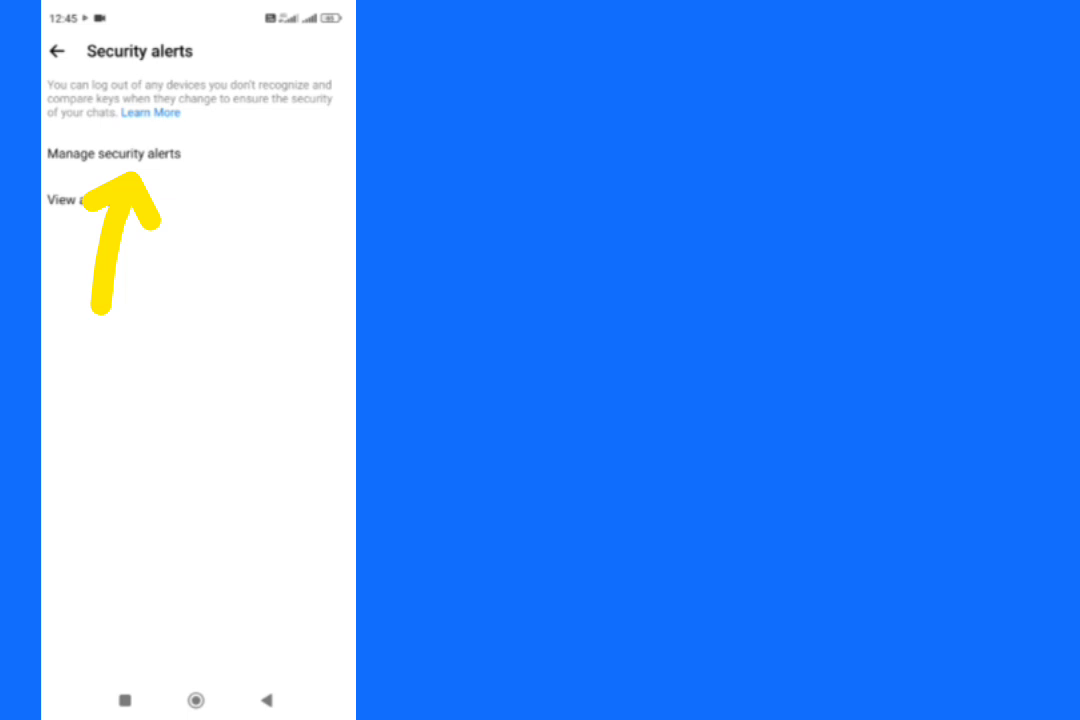
{"action": "left_click", "coordinate": [112, 152]}
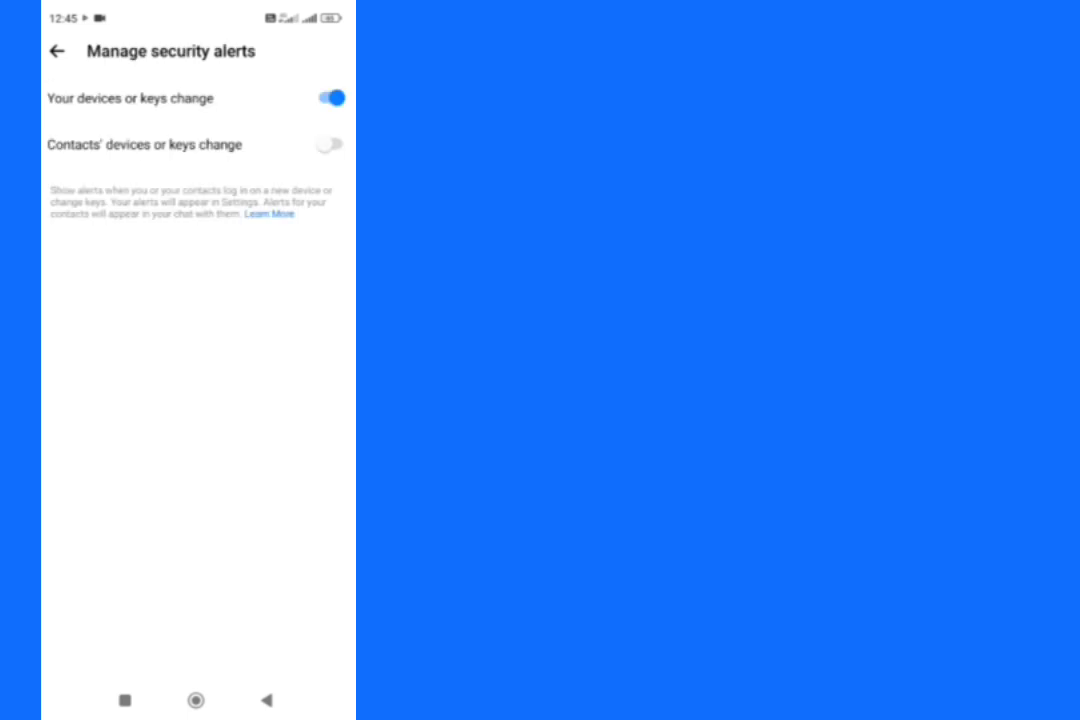
{"action": "left_click", "coordinate": [328, 96]}
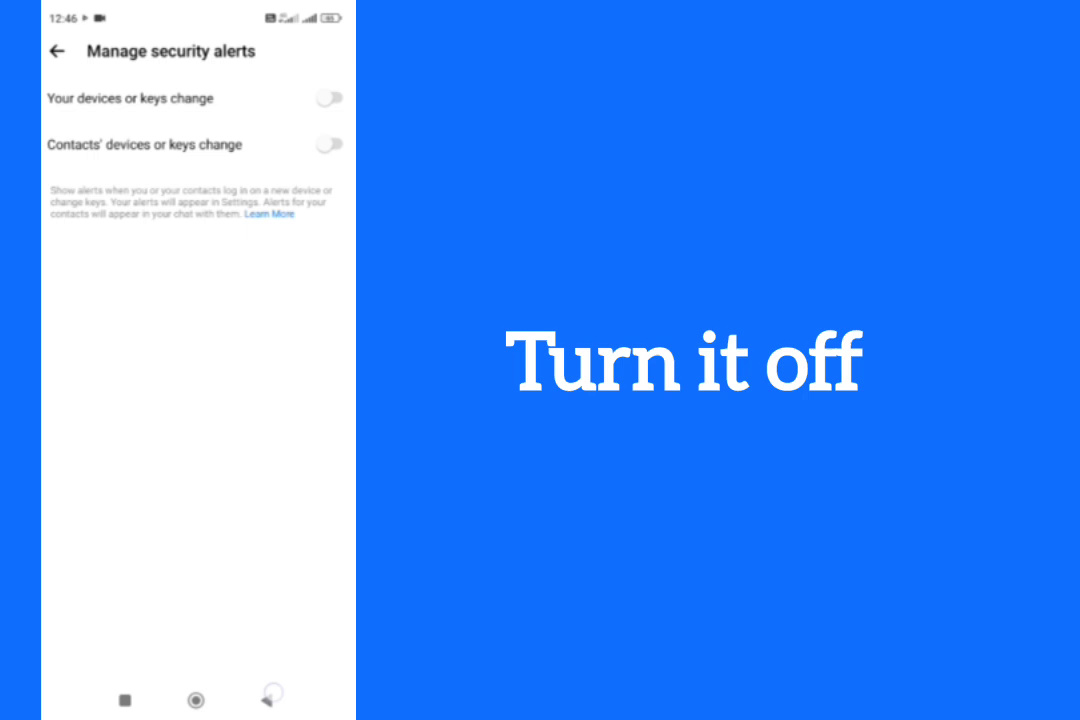
{"action": "left_click", "coordinate": [56, 52]}
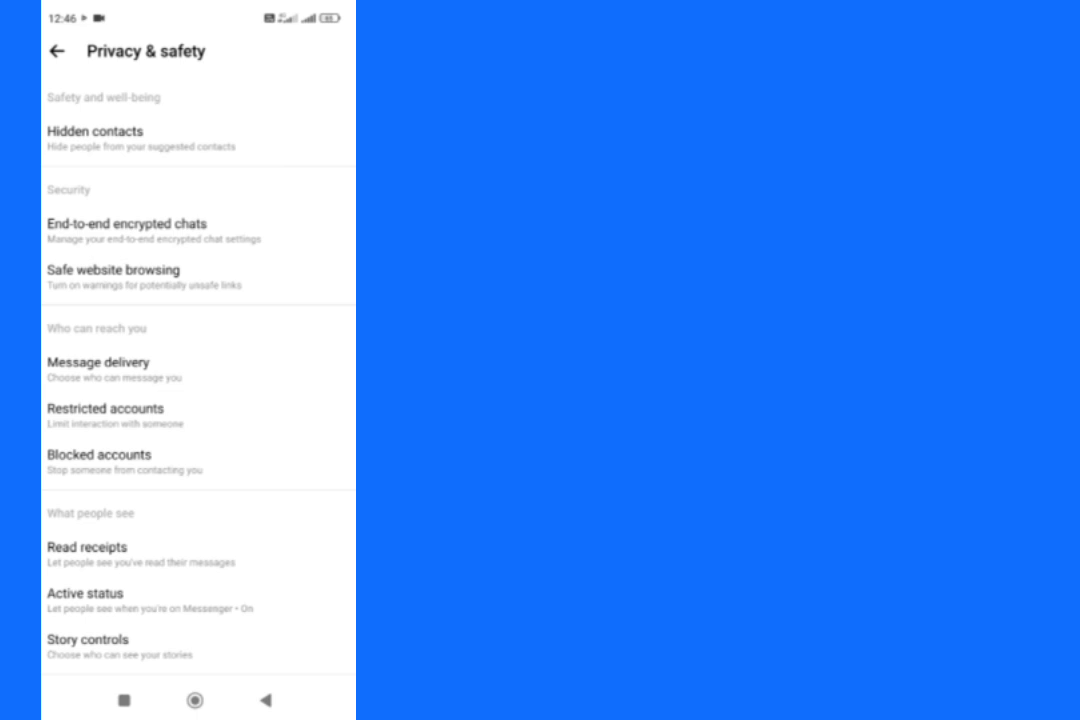
Step: Unrestrict the single contact listed under Restricted accounts from within their chat
{"action": "left_click", "coordinate": [104, 408]}
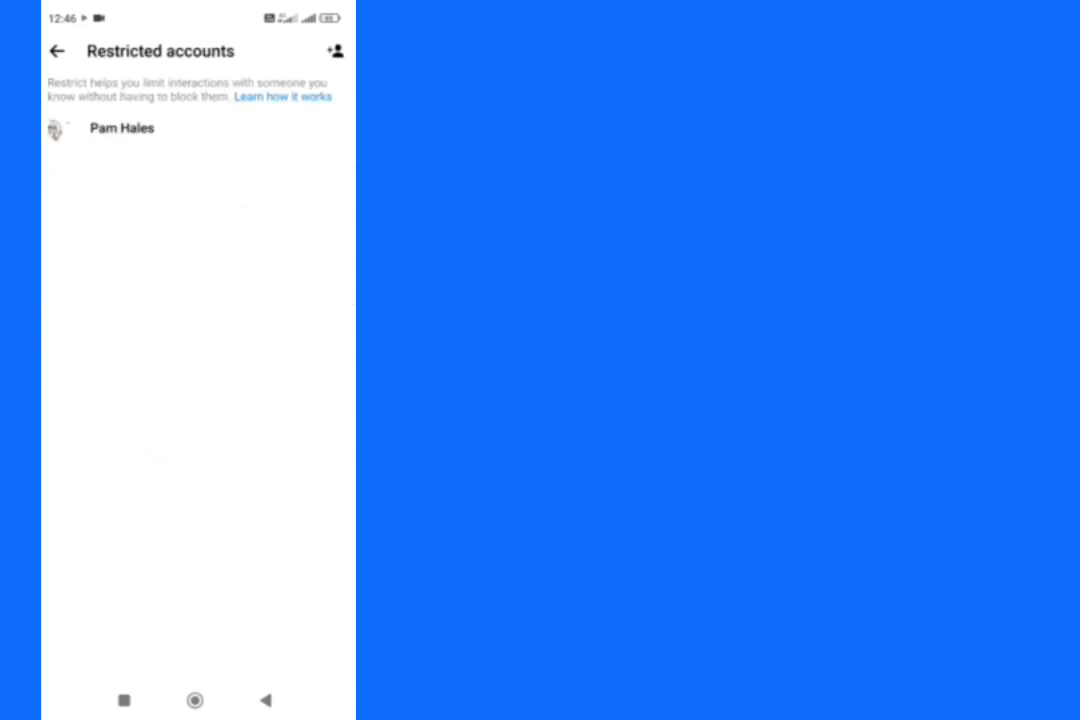
{"action": "left_click", "coordinate": [120, 128]}
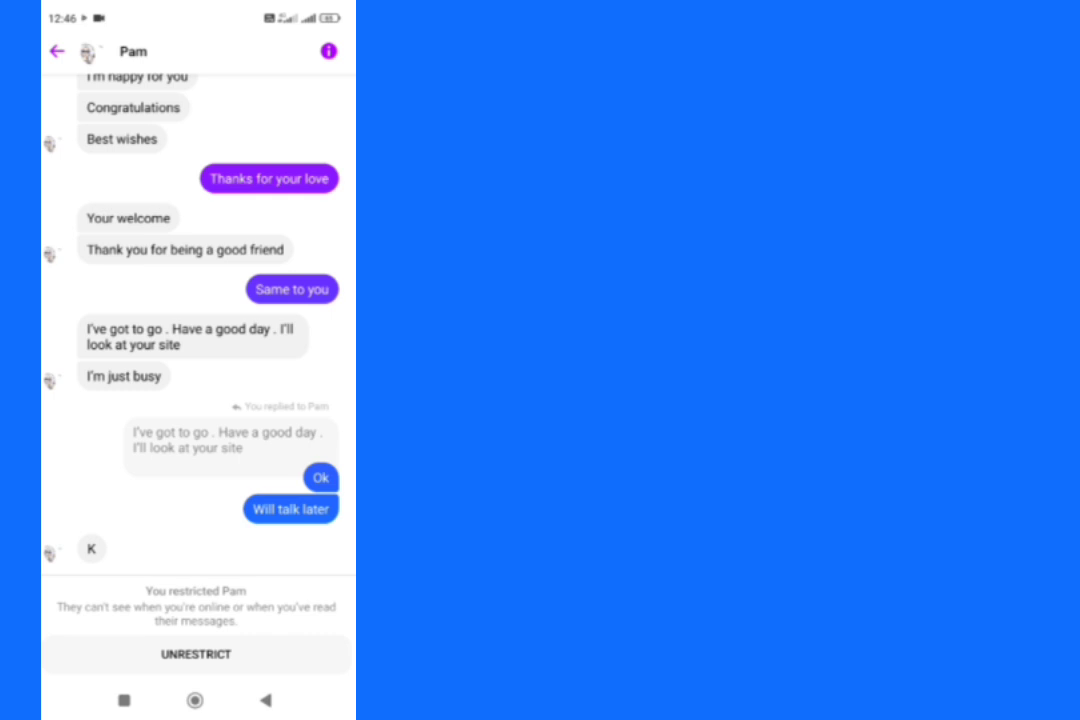
{"action": "left_click", "coordinate": [196, 656]}
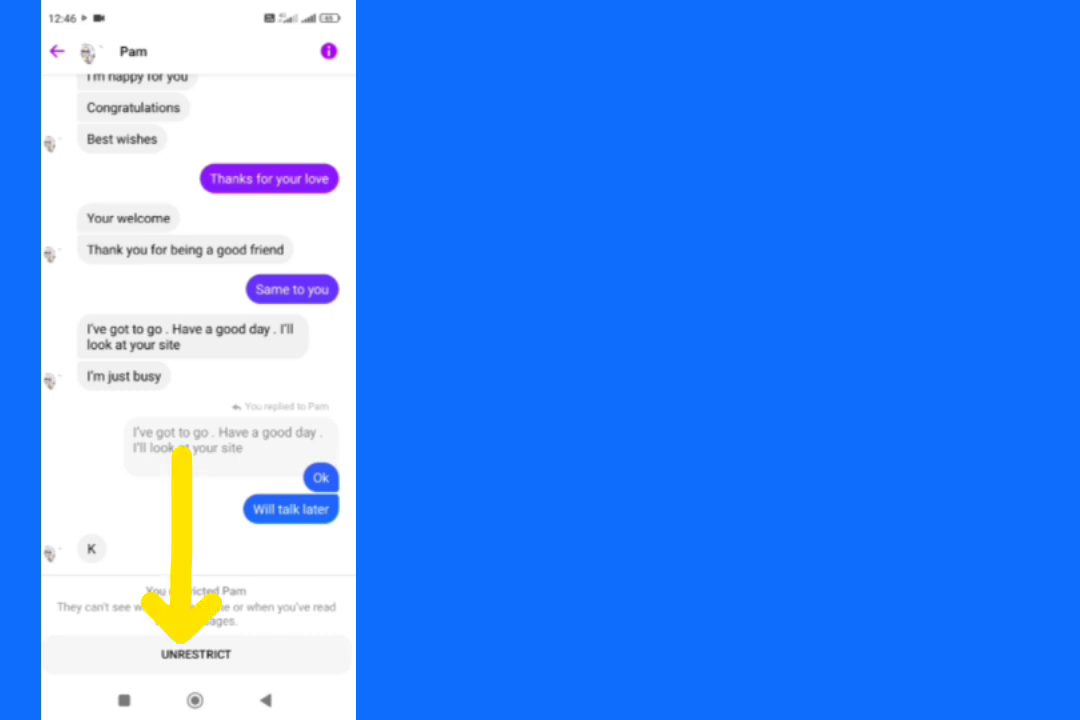
{"action": "left_click", "coordinate": [196, 656]}
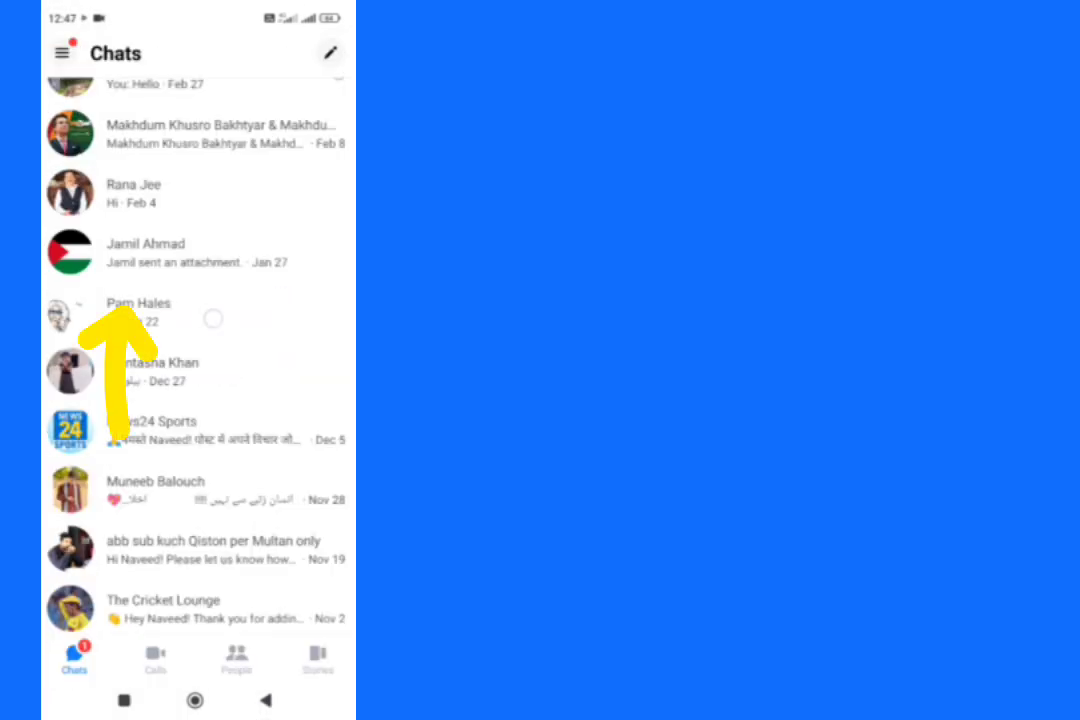
Step: Delete the old conversation with the contact via its conversation details menu
{"action": "left_click", "coordinate": [138, 312]}
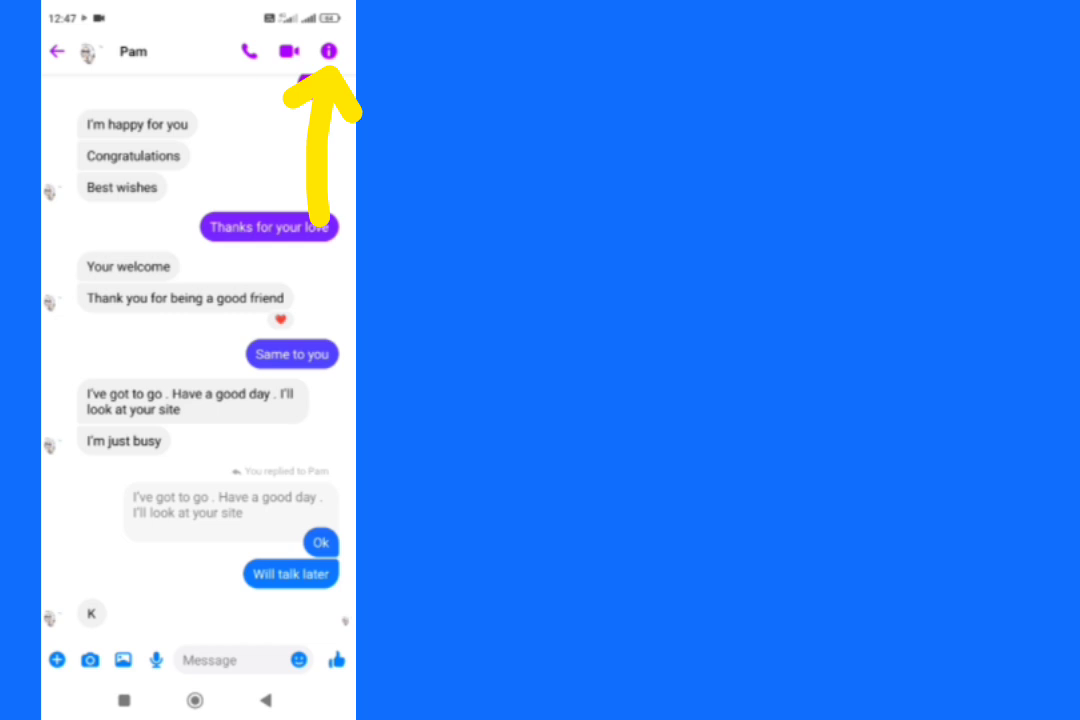
{"action": "left_click", "coordinate": [328, 52]}
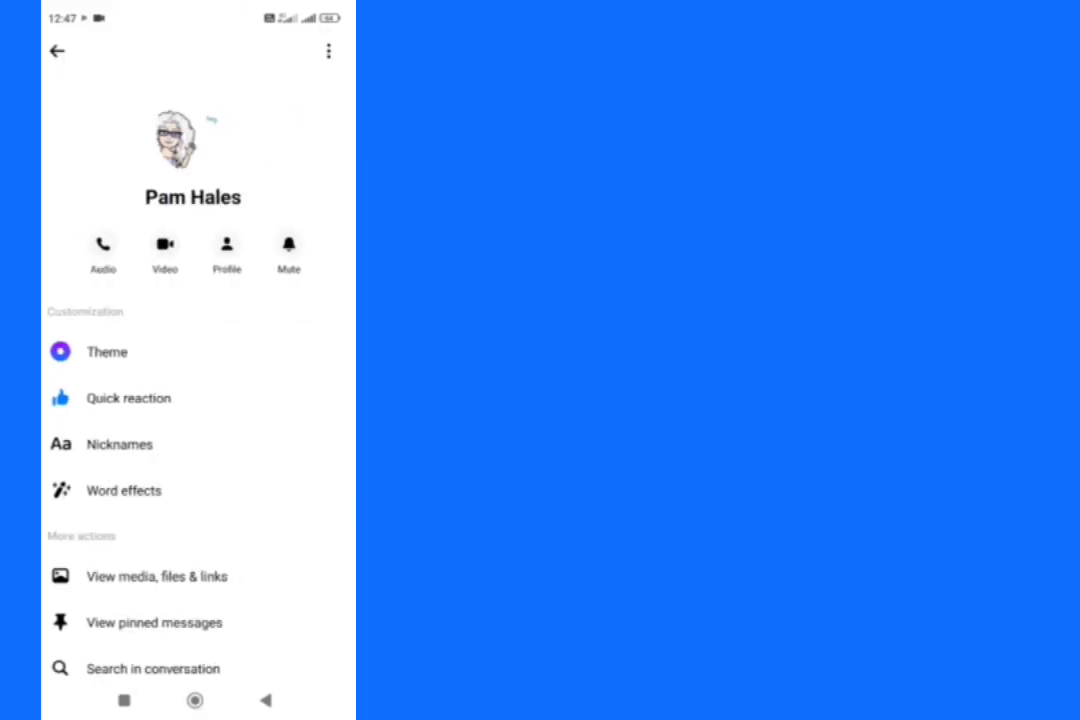
{"action": "left_click", "coordinate": [328, 52]}
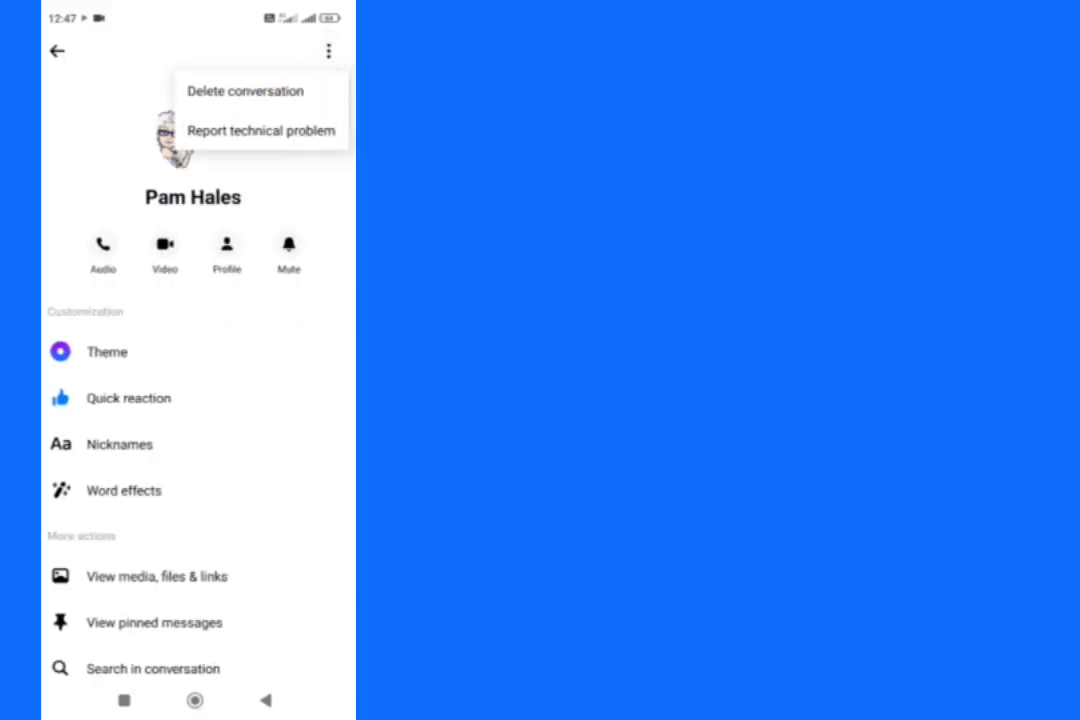
{"action": "left_click", "coordinate": [56, 52]}
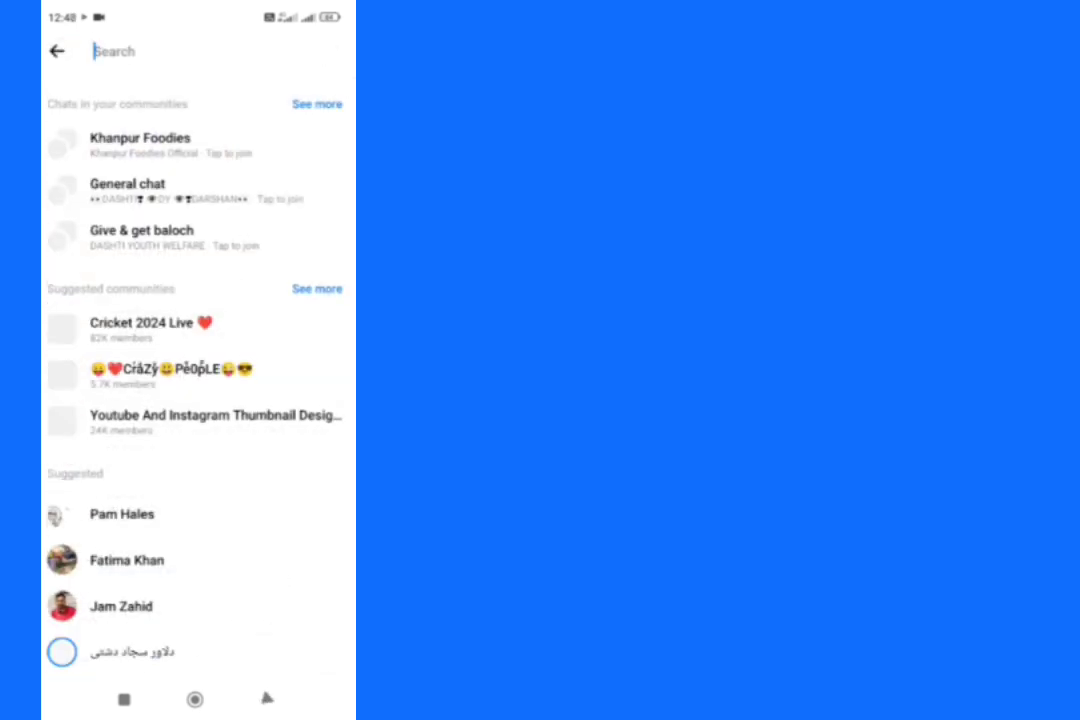
{"action": "type", "text": "p"}
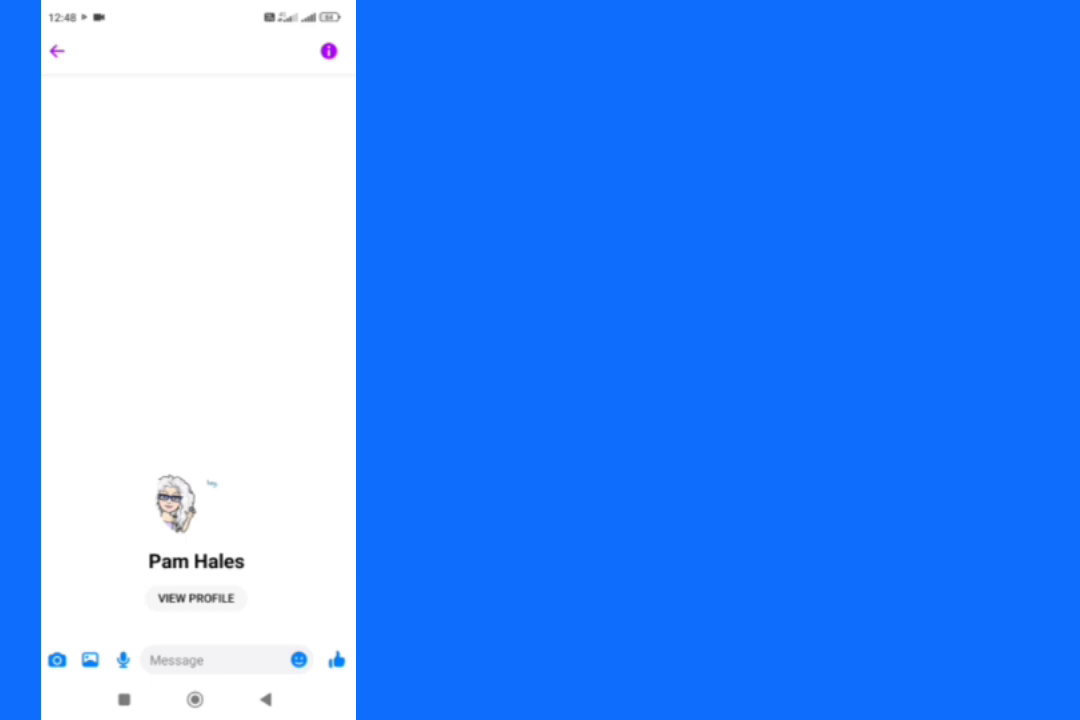
{"action": "type", "text": "Hello"}
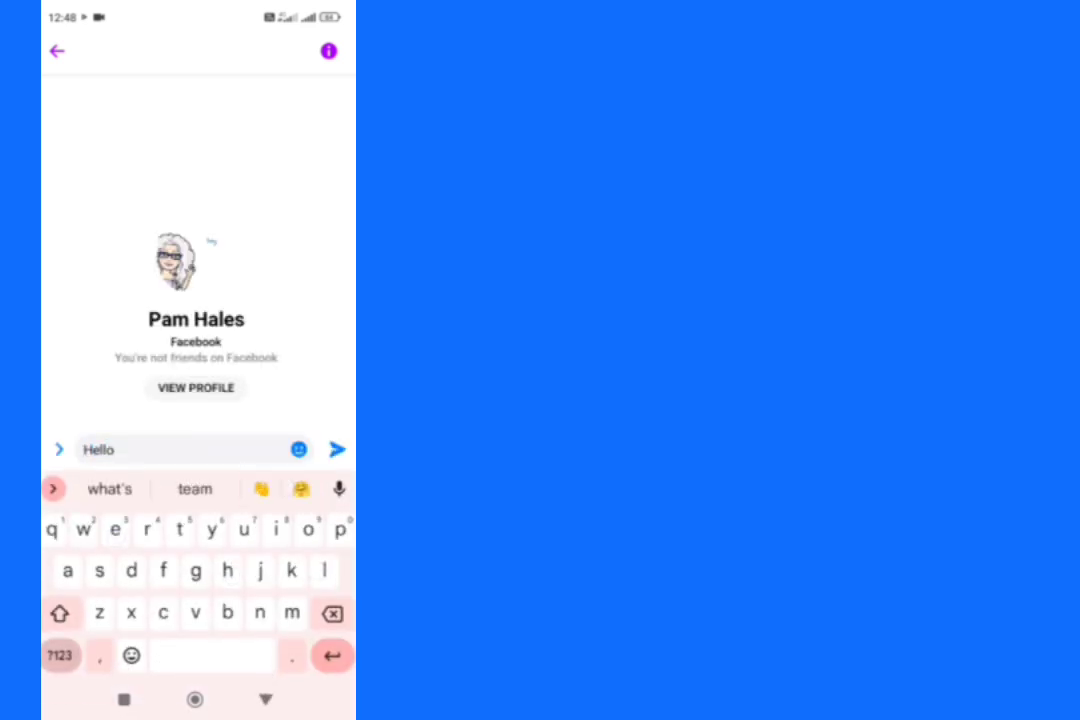
{"action": "left_click", "coordinate": [336, 450]}
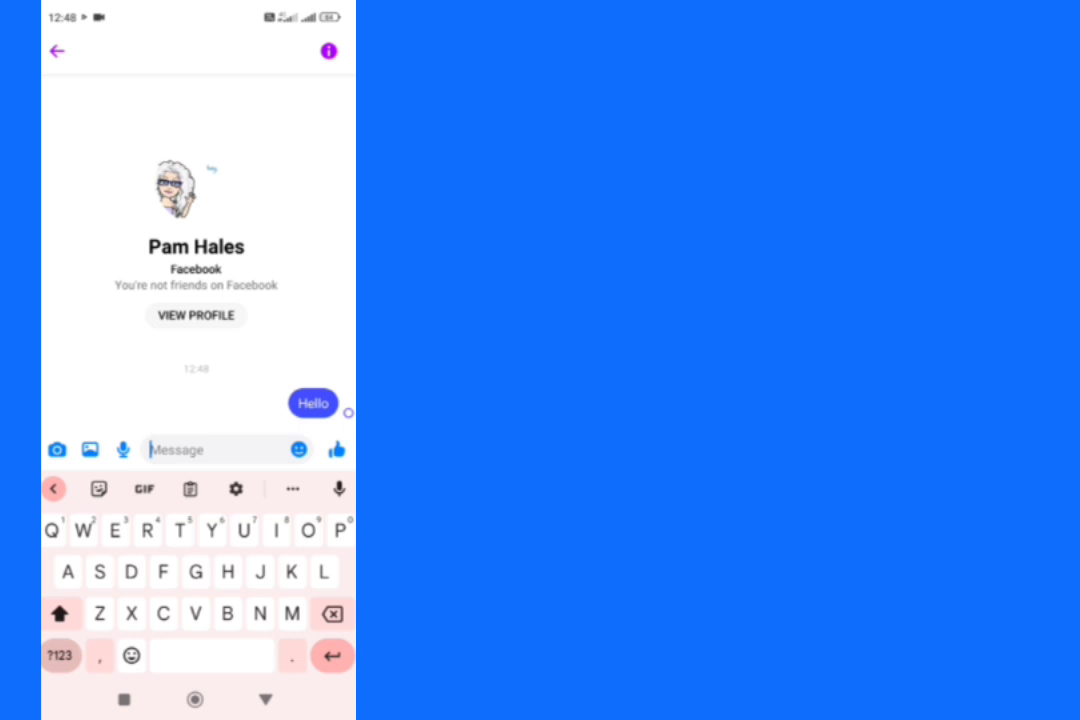